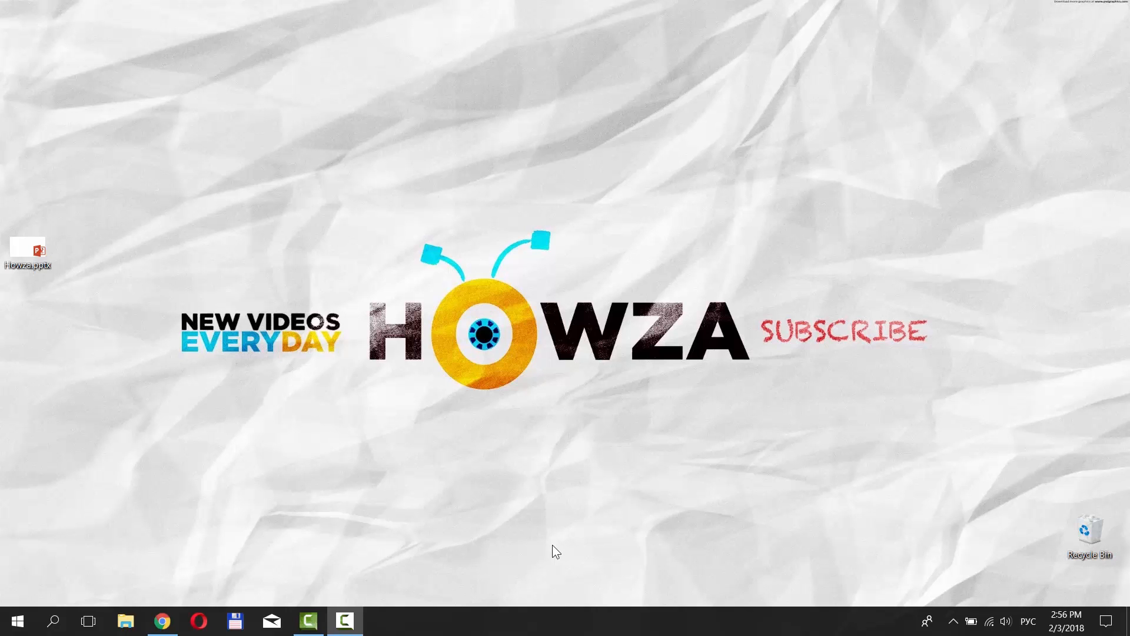
Step: Open Howza.pptx from the desktop in PowerPoint
double_click(29, 253)
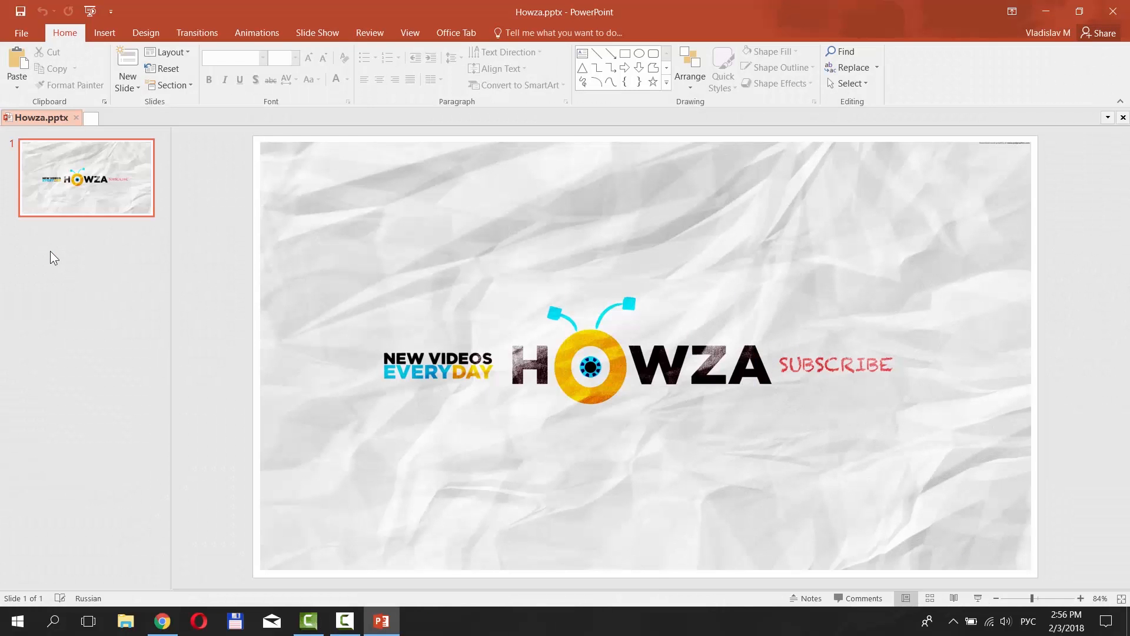
Step: Open Format Picture for the background picture and show its Fill & Line settings
right_click(449, 296)
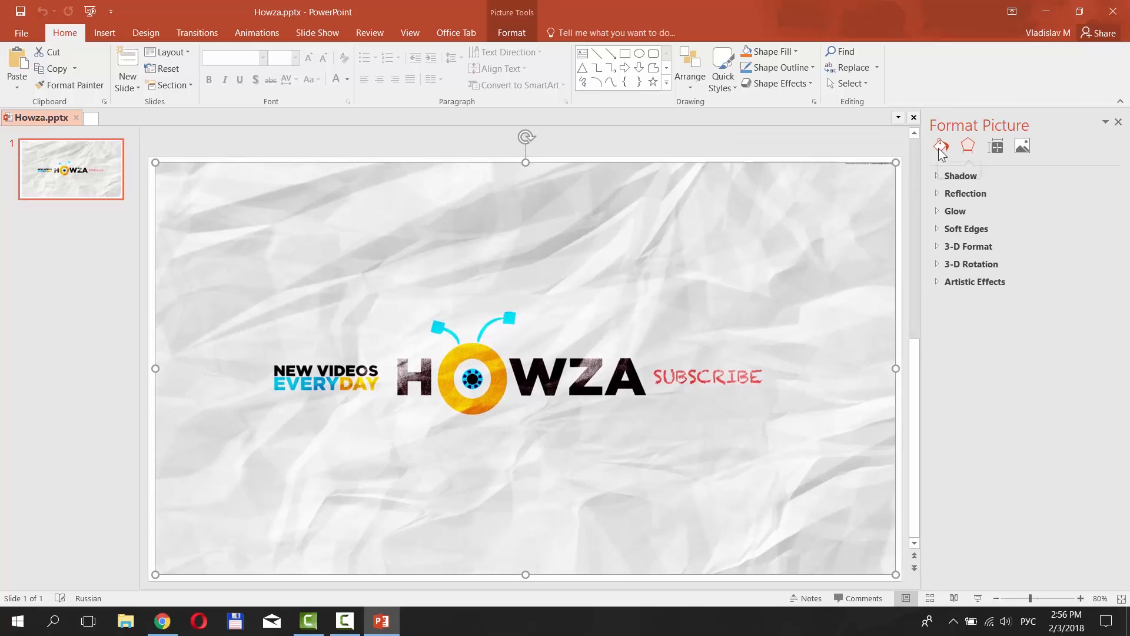
left_click(940, 146)
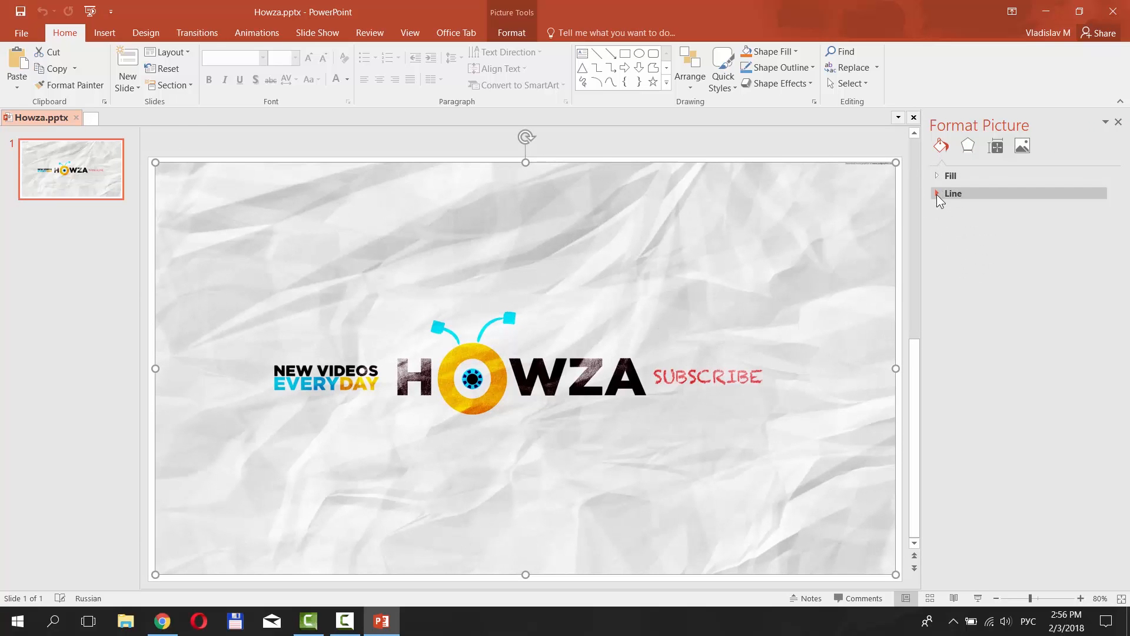
Step: Apply a solid Line outline with 12% transparency and 3.5 pt width
left_click(937, 193)
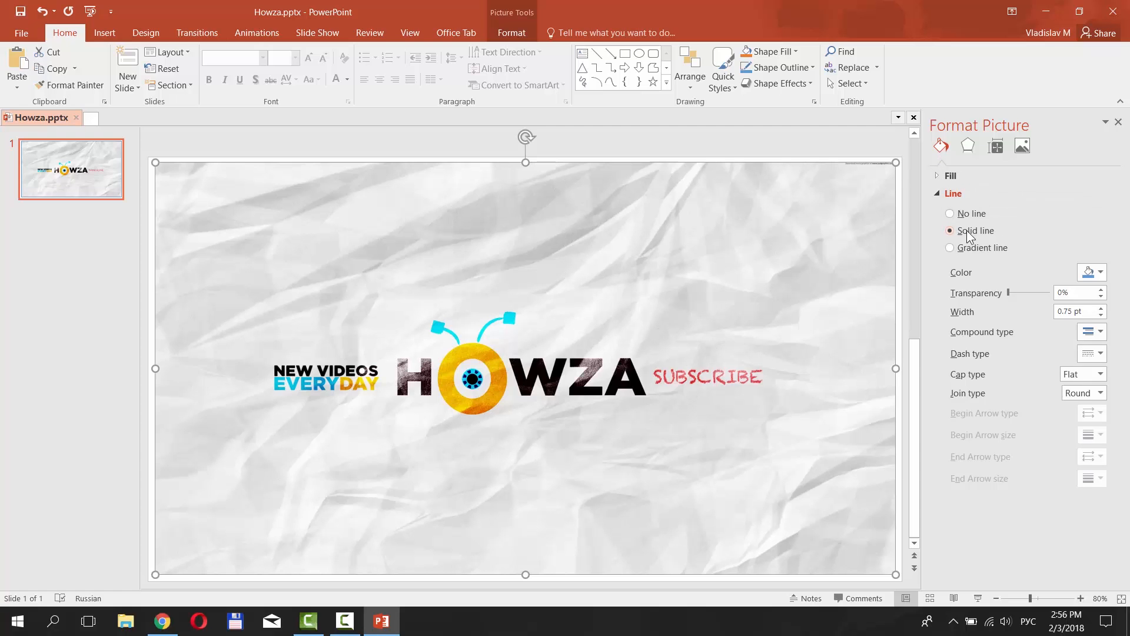
left_click(1101, 272)
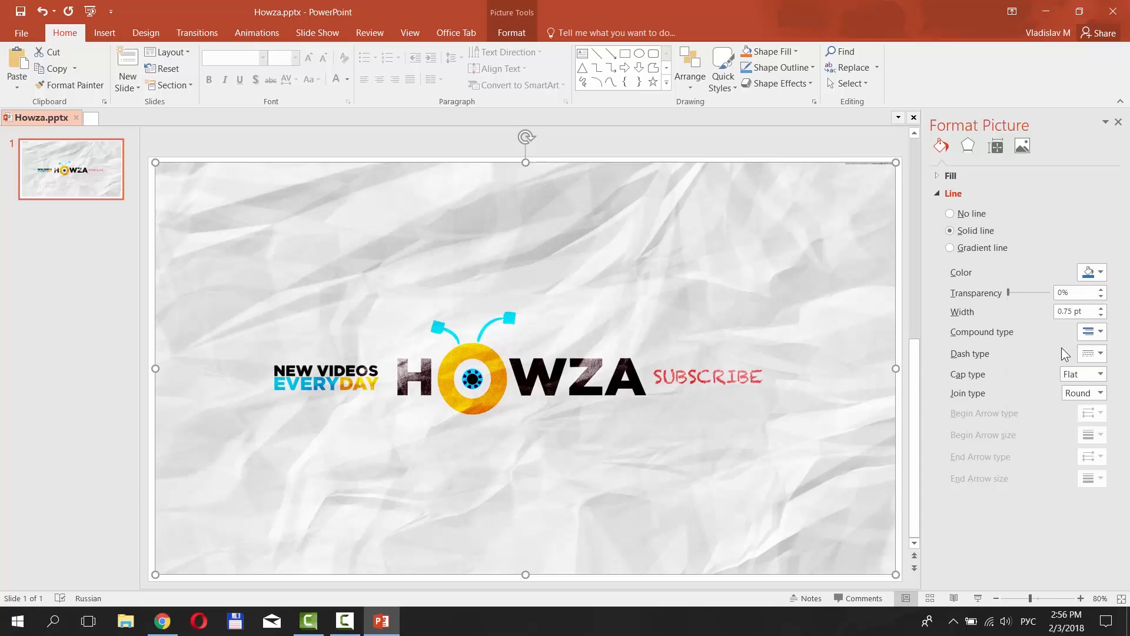
left_click(1101, 289)
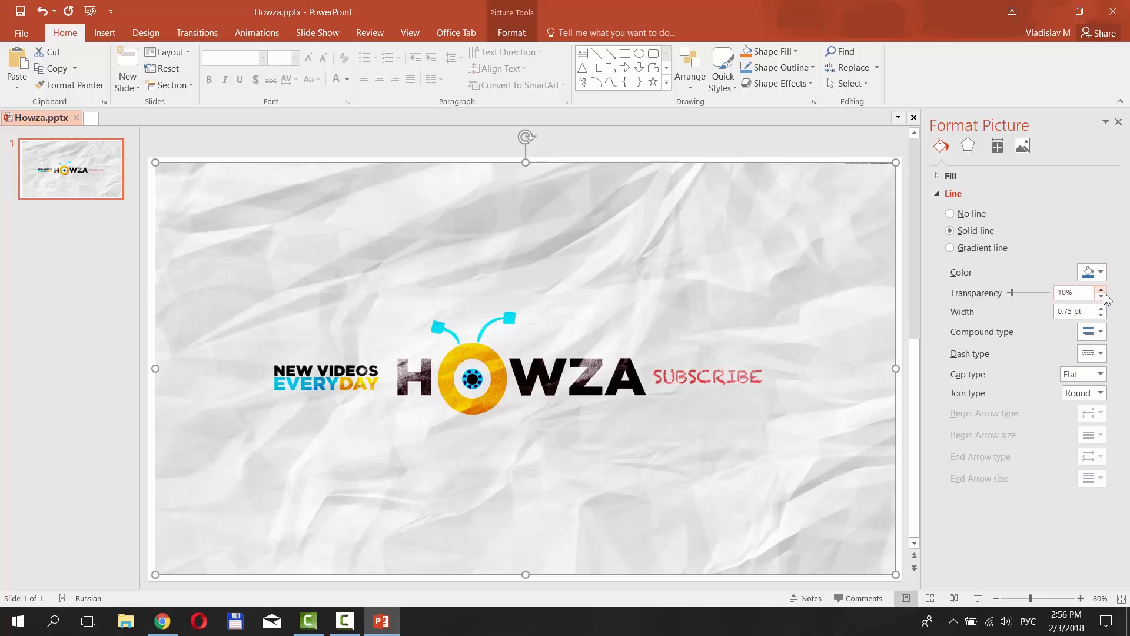
left_click(1101, 289)
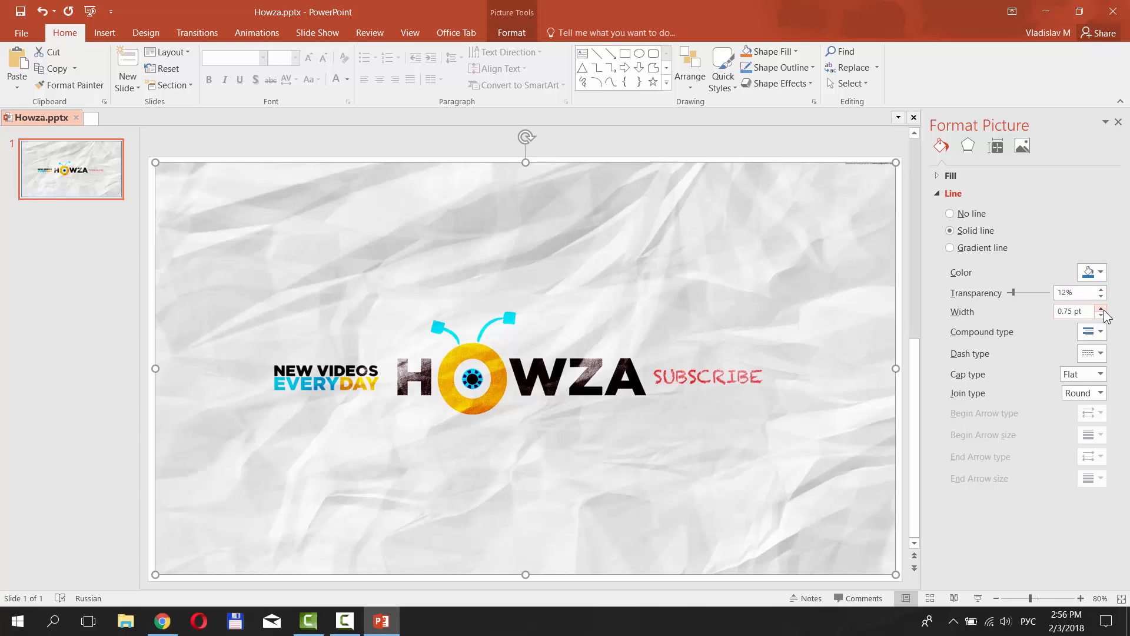
left_click(1101, 309)
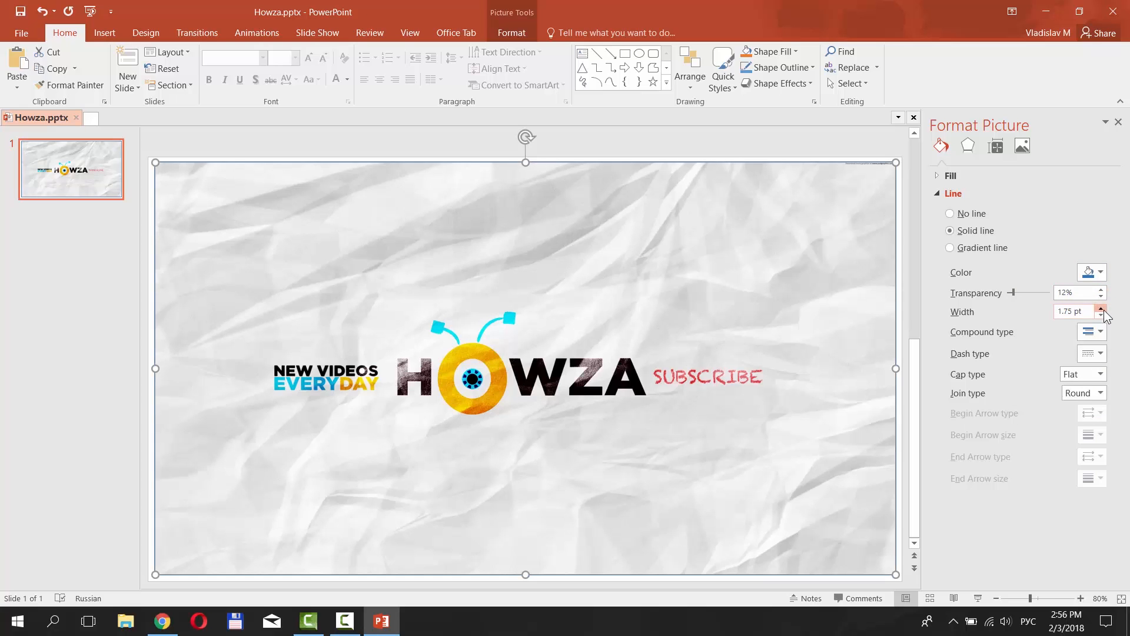
left_click(1100, 308)
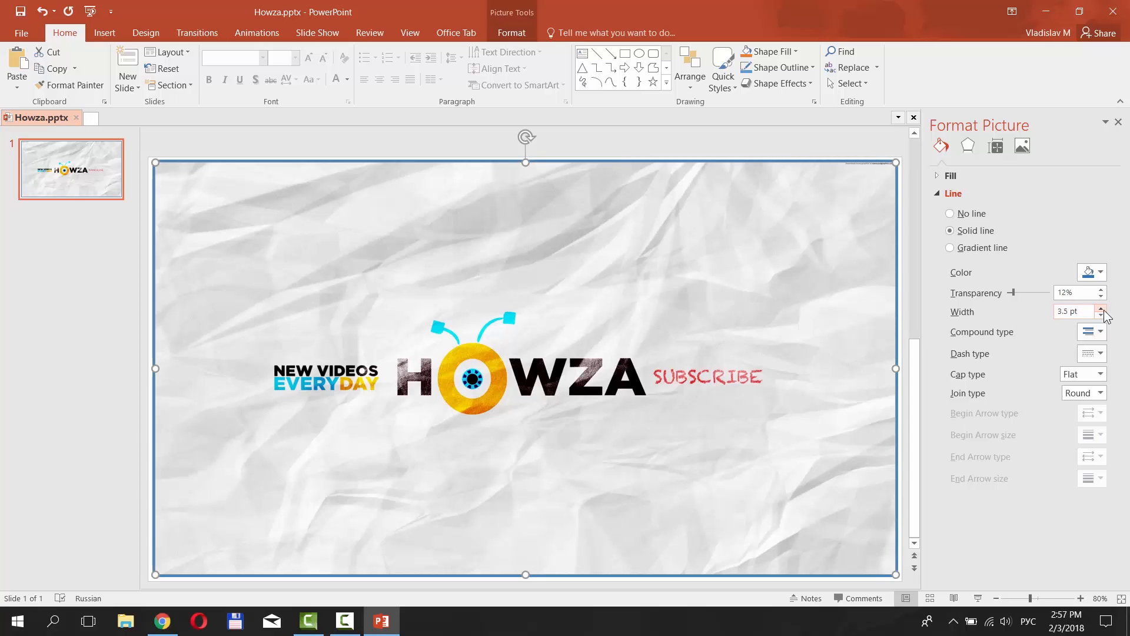
left_click(1101, 331)
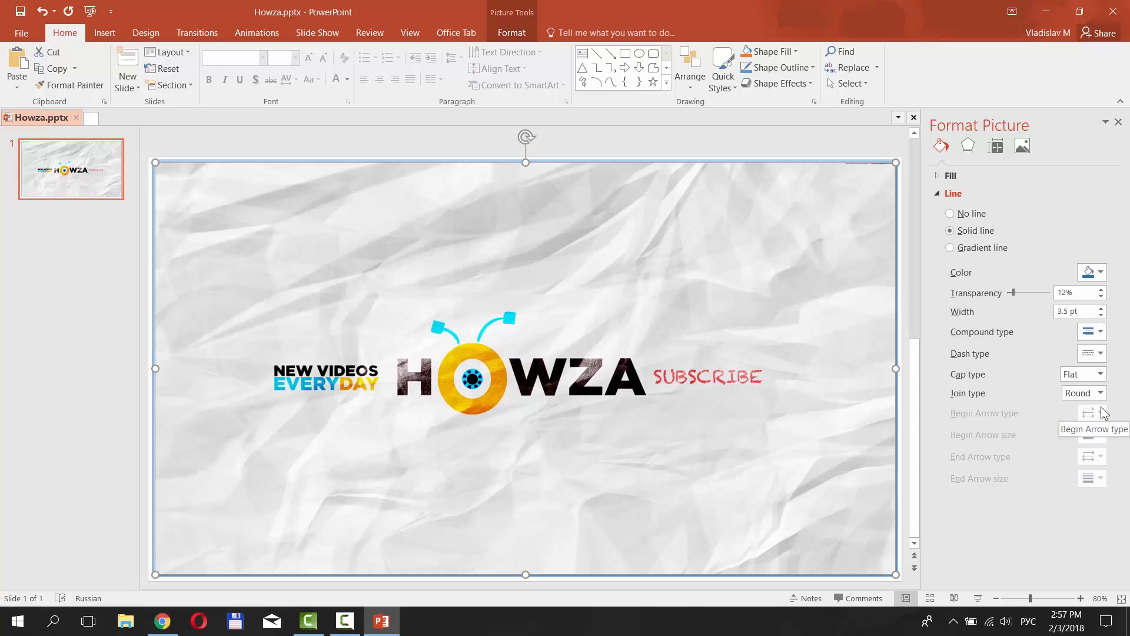
mouse_move(1052, 511)
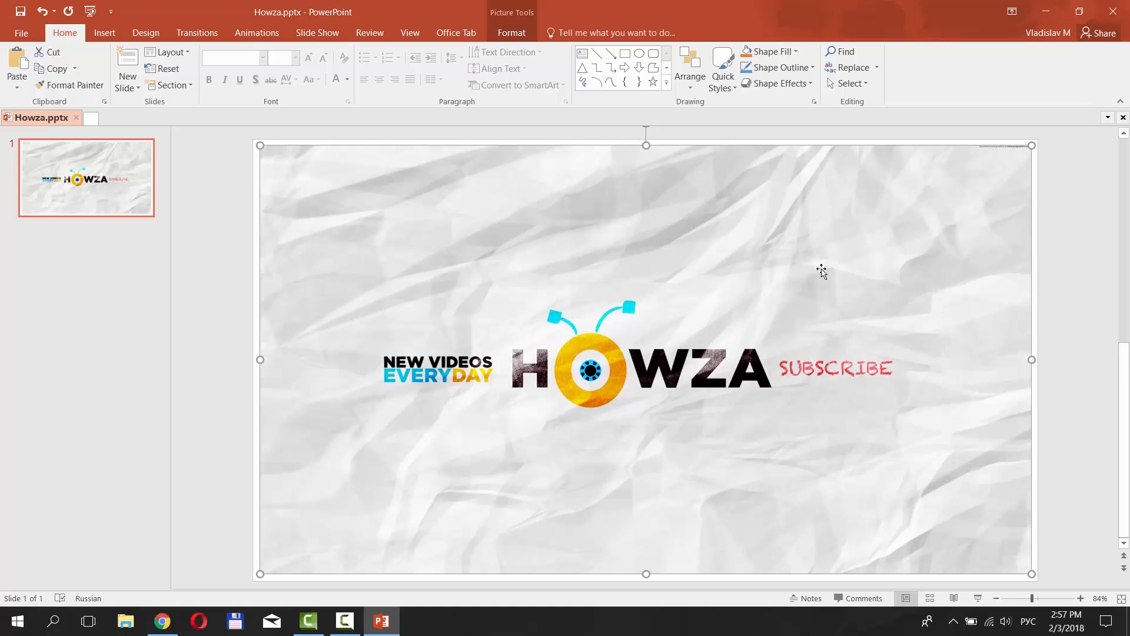
Step: Pick a dark border colour from Shape Outline, then reopen it to preview gold
left_click(778, 67)
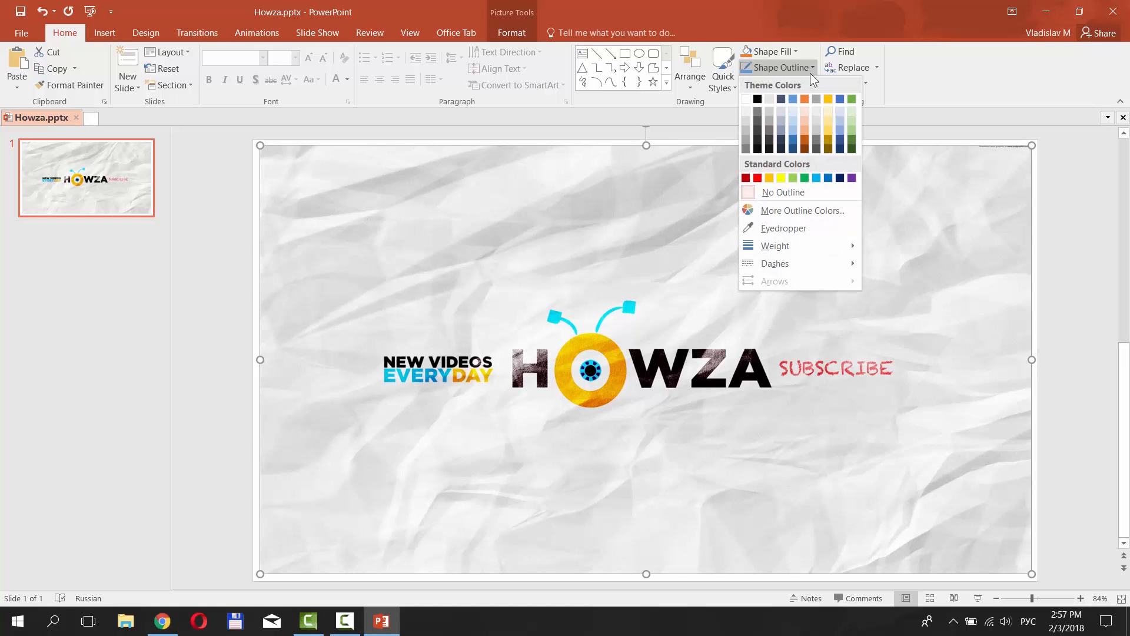
left_click(774, 246)
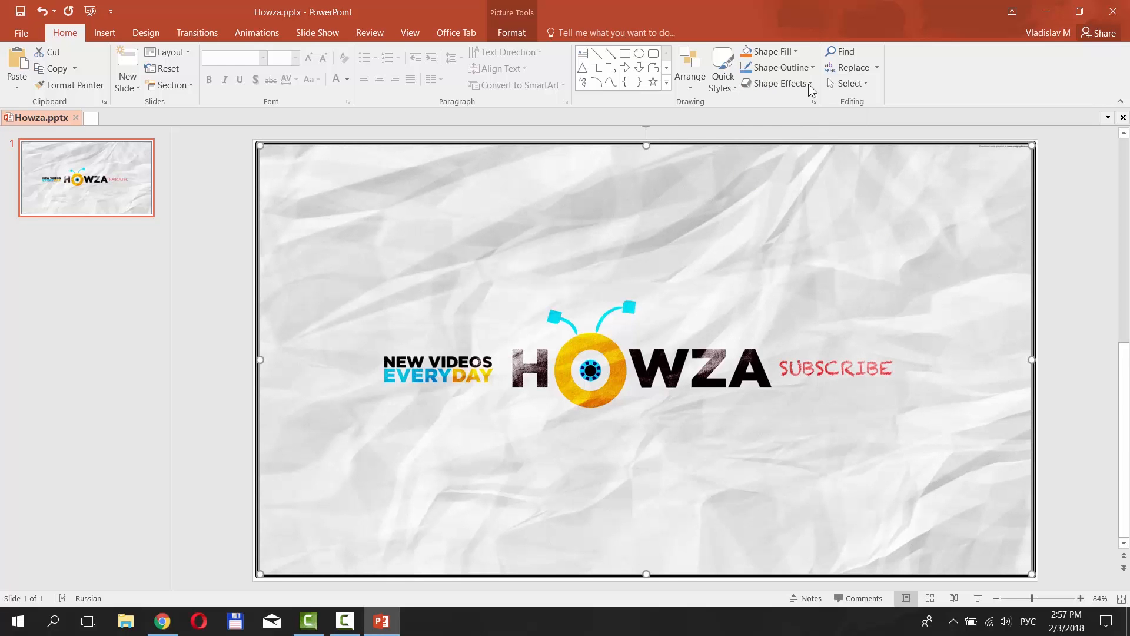
left_click(775, 67)
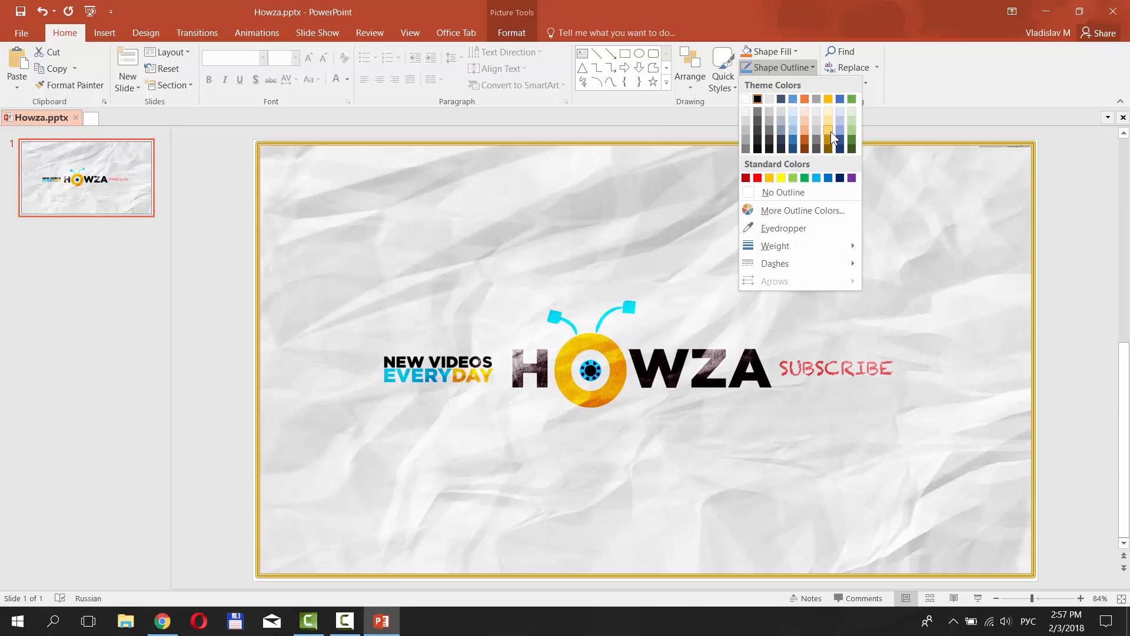